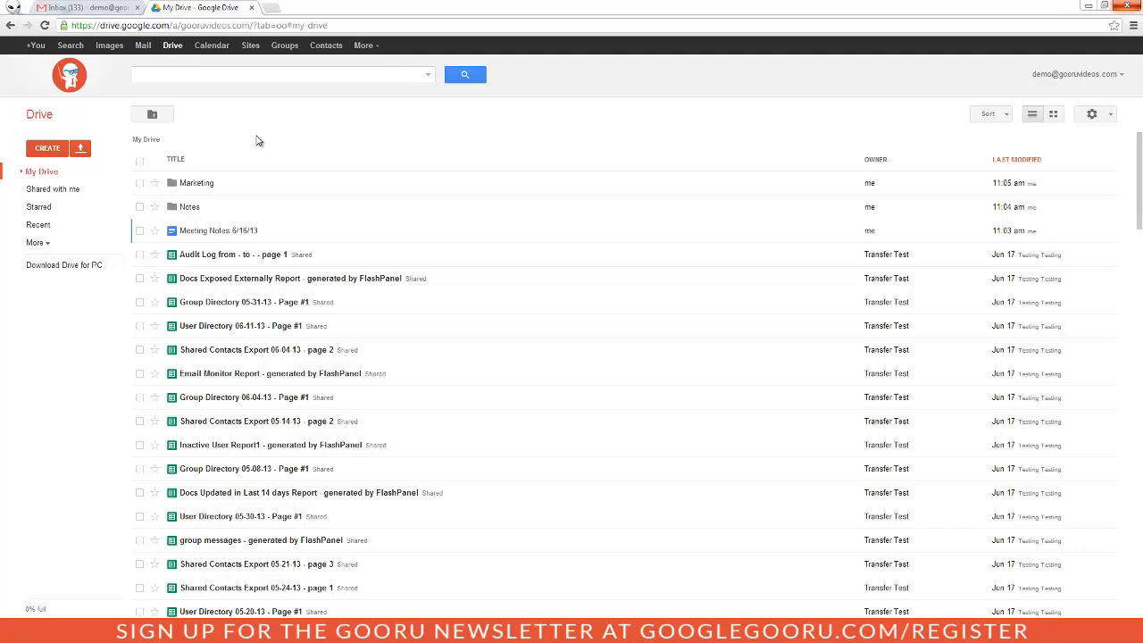
Check the Meeting Notes 6/16/13 document in the My Drive list.
click(219, 230)
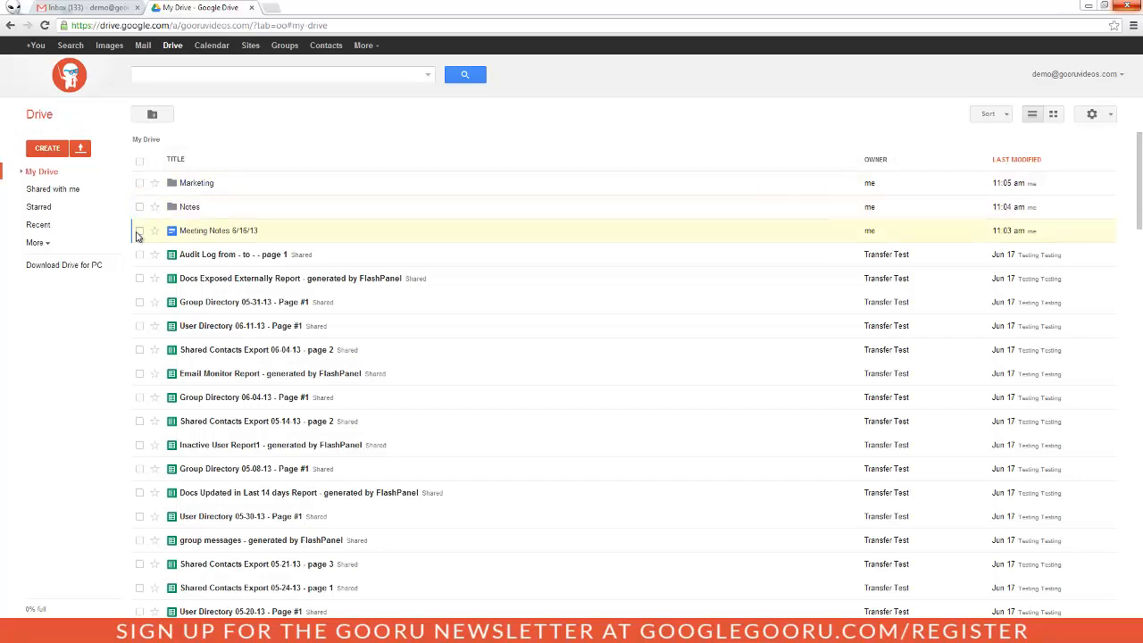
click(139, 231)
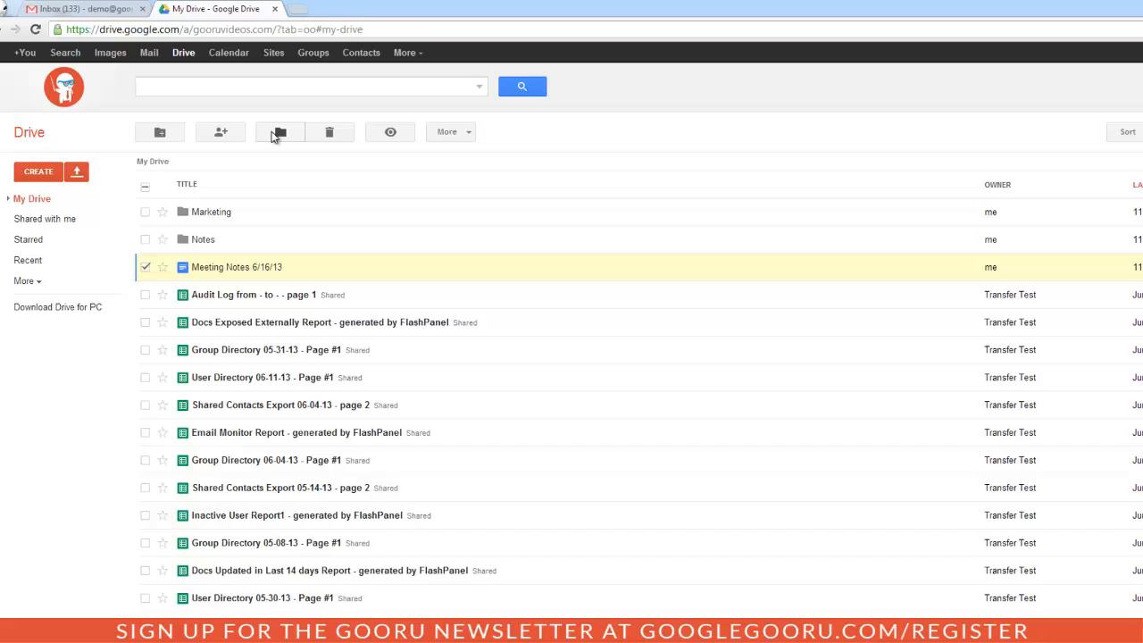
mouse_move(446, 142)
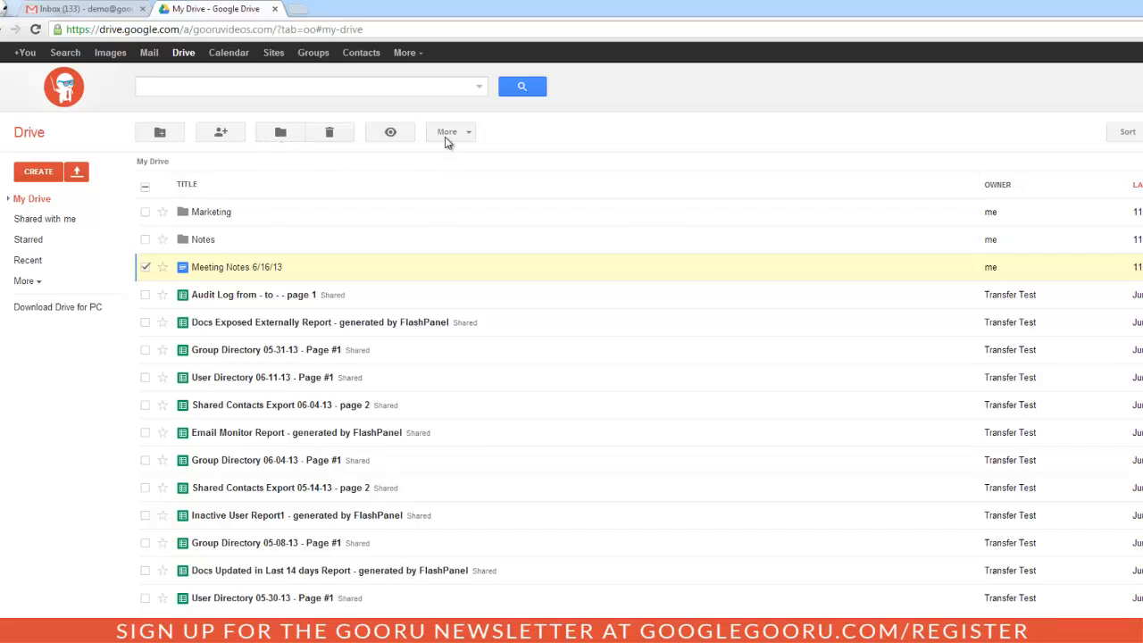
Choose Move to... from the More menu for Meeting Notes 6/16/13.
click(448, 131)
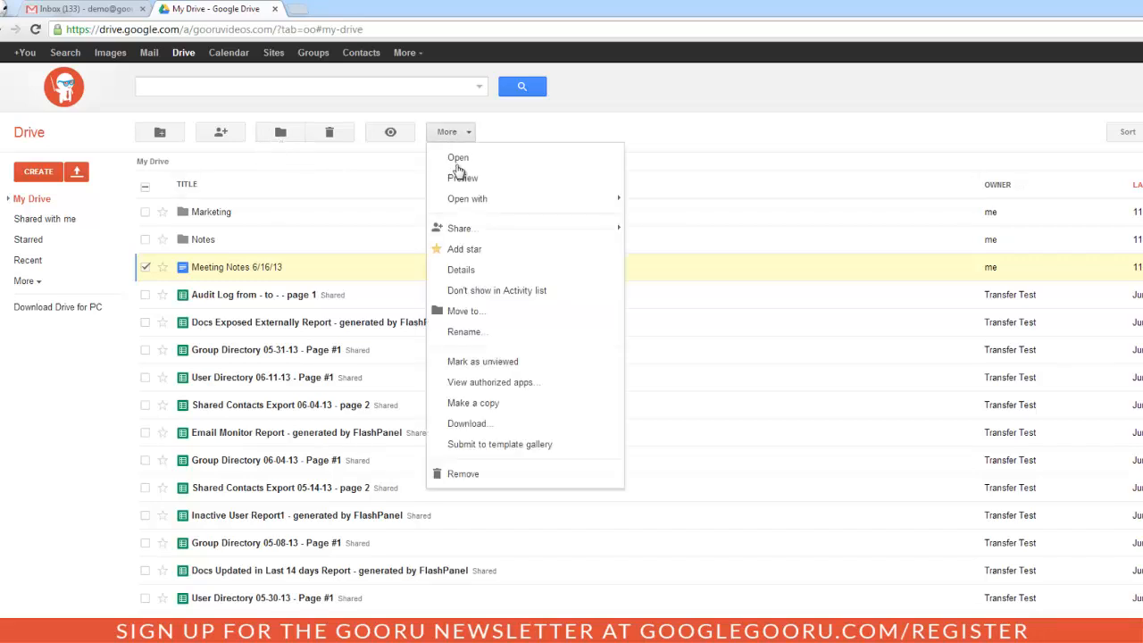
click(466, 311)
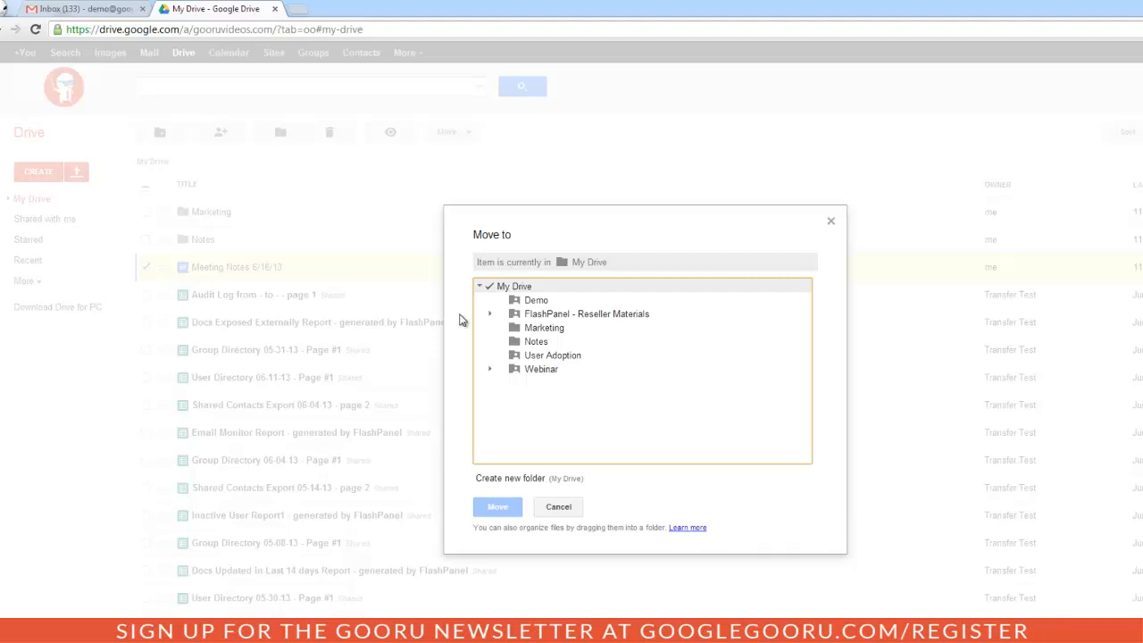
mouse_move(474, 324)
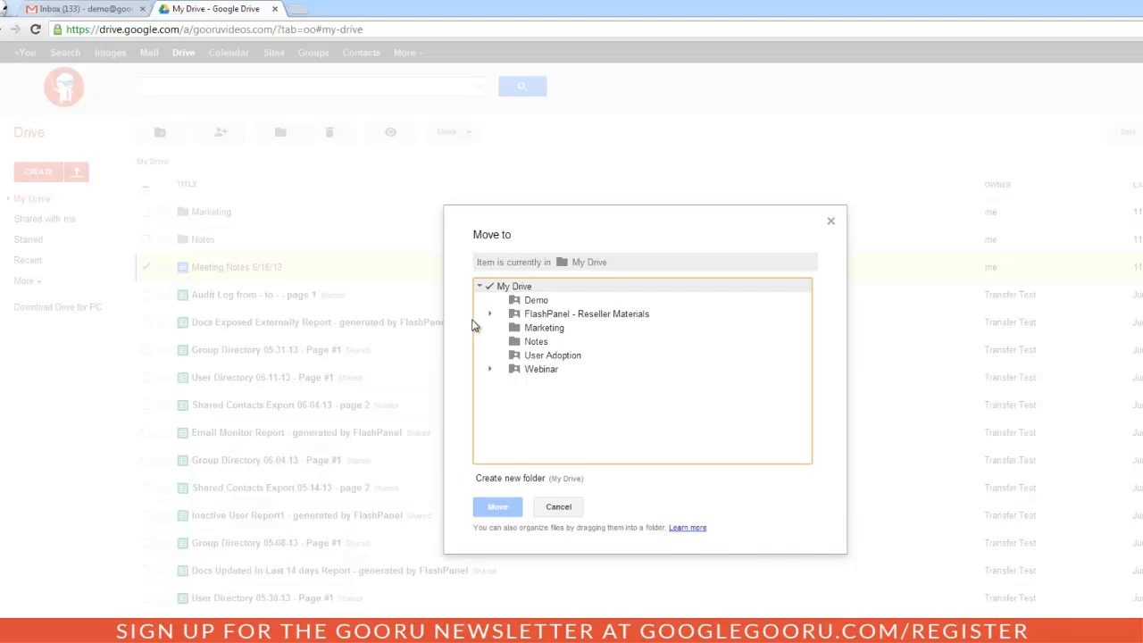
Select the Marketing and Notes folders in the Move to dialog and confirm.
click(544, 327)
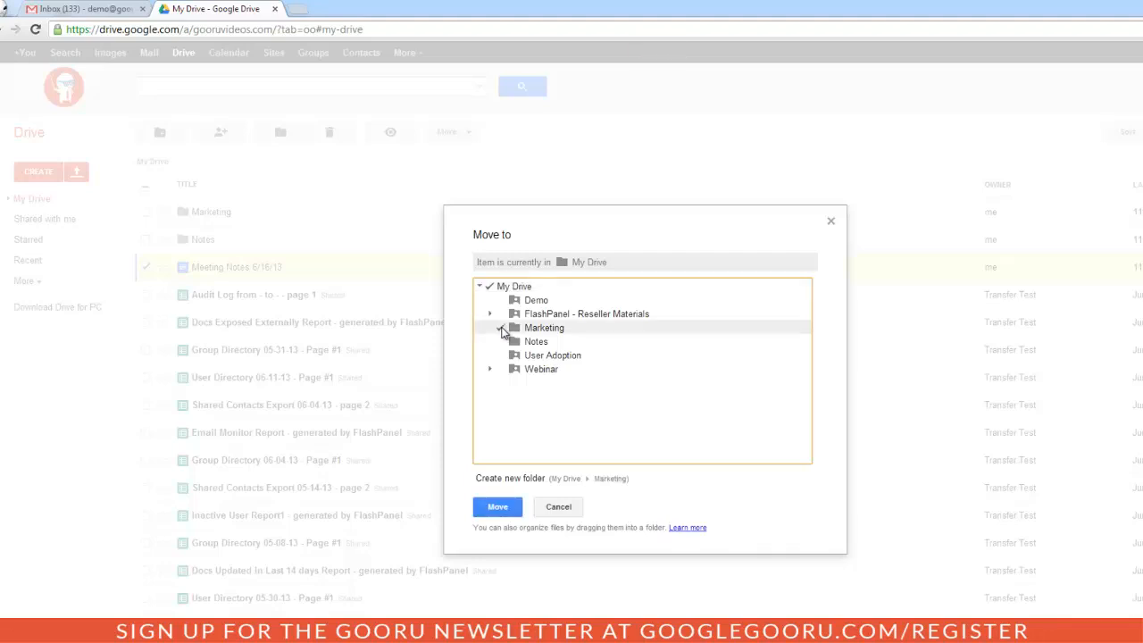
click(535, 341)
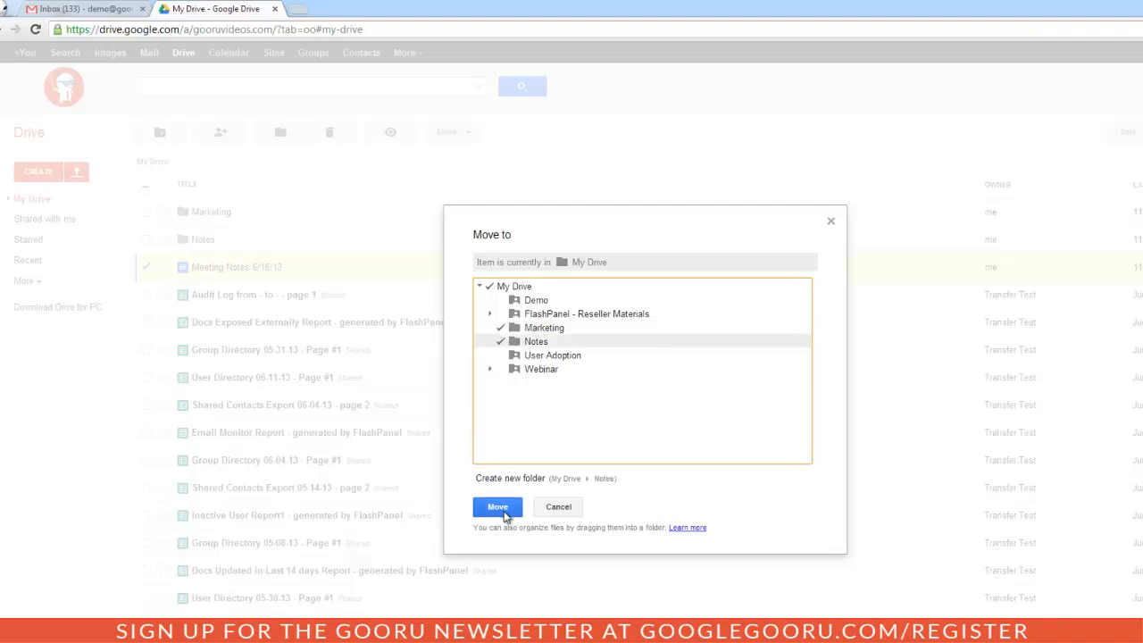
click(497, 506)
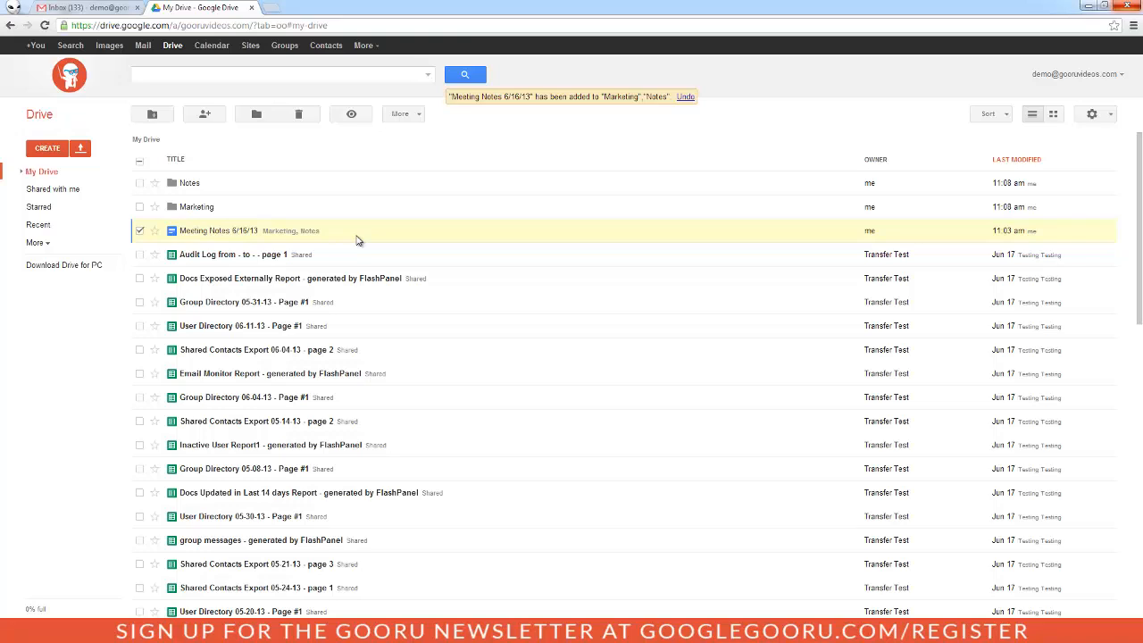
mouse_move(312, 242)
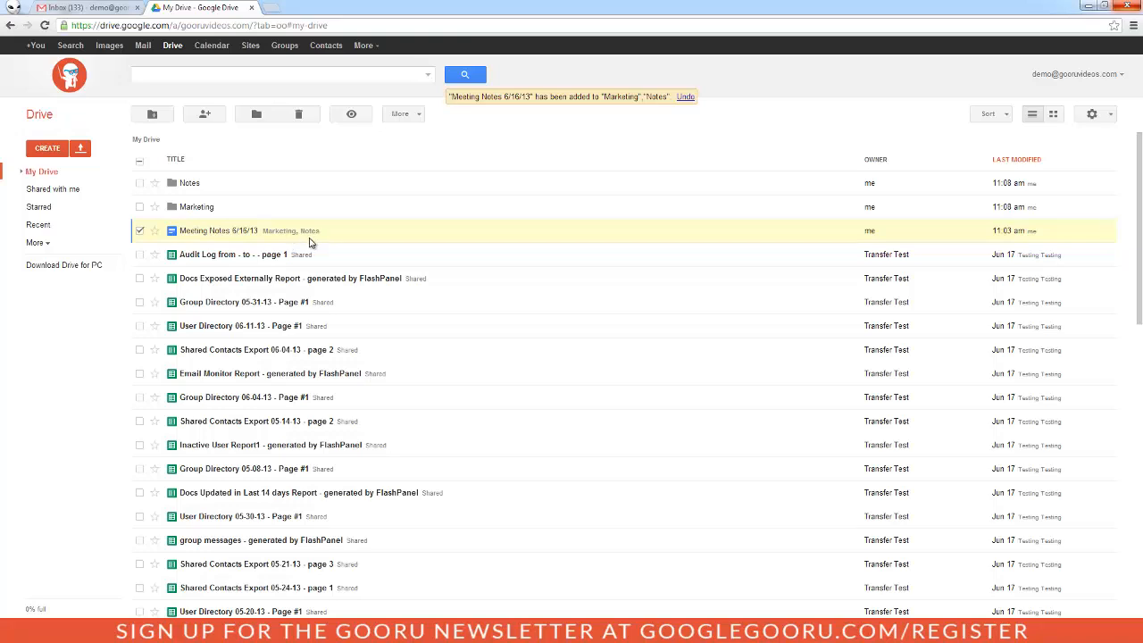